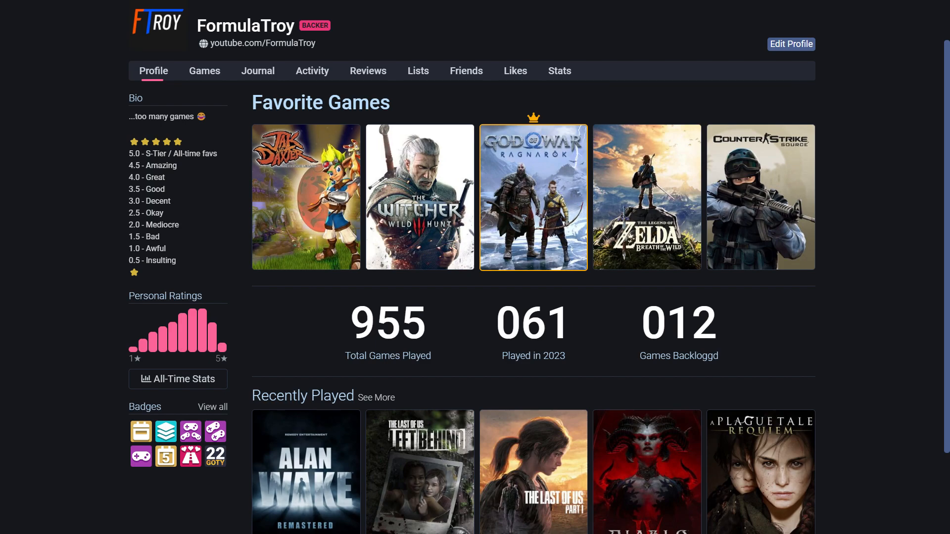
Step: Show the Games tab filtered to the four games with Playing status
{"action": "left_click", "coordinate": [204, 71]}
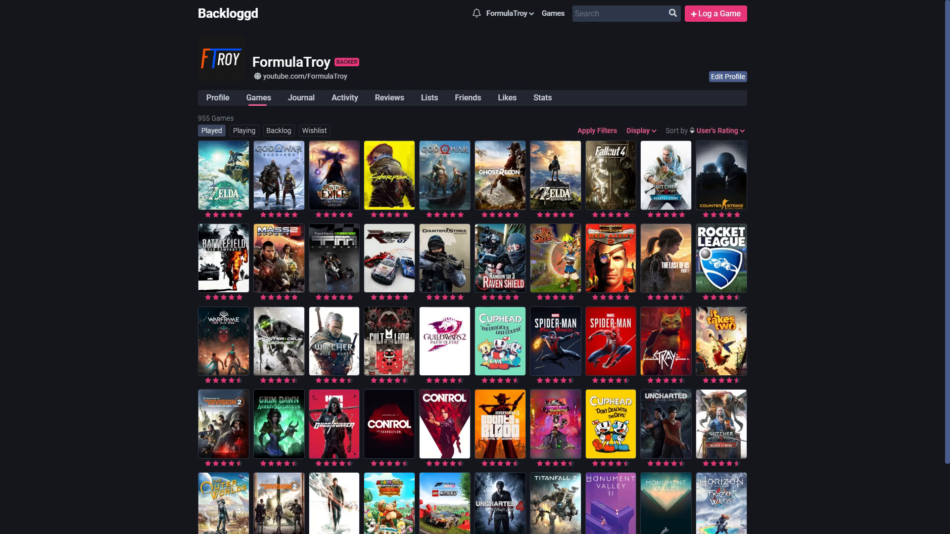
{"action": "left_click", "coordinate": [243, 131]}
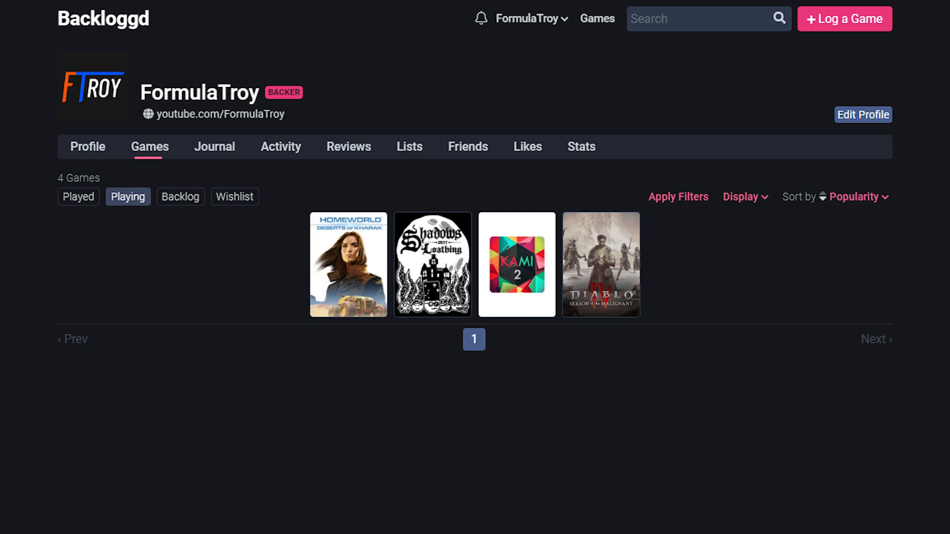
Step: Filter the games to the 20-game Backlog, then to the Wishlist with release dates
{"action": "left_click", "coordinate": [180, 196]}
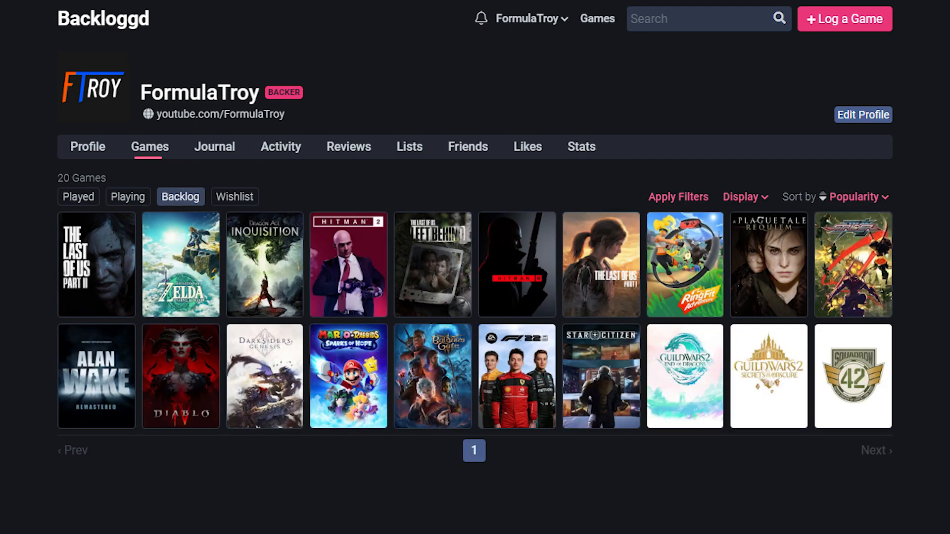
{"action": "left_click", "coordinate": [234, 196]}
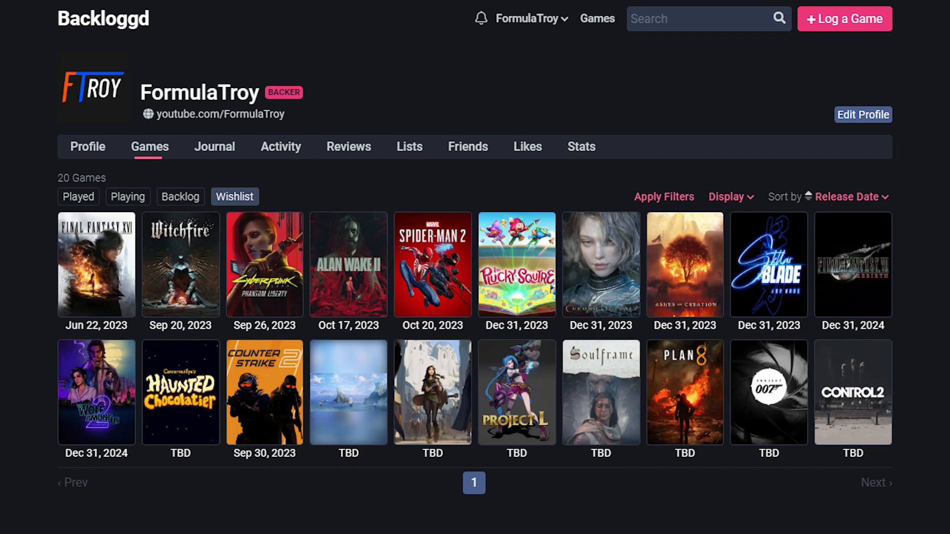
{"action": "left_click", "coordinate": [181, 196]}
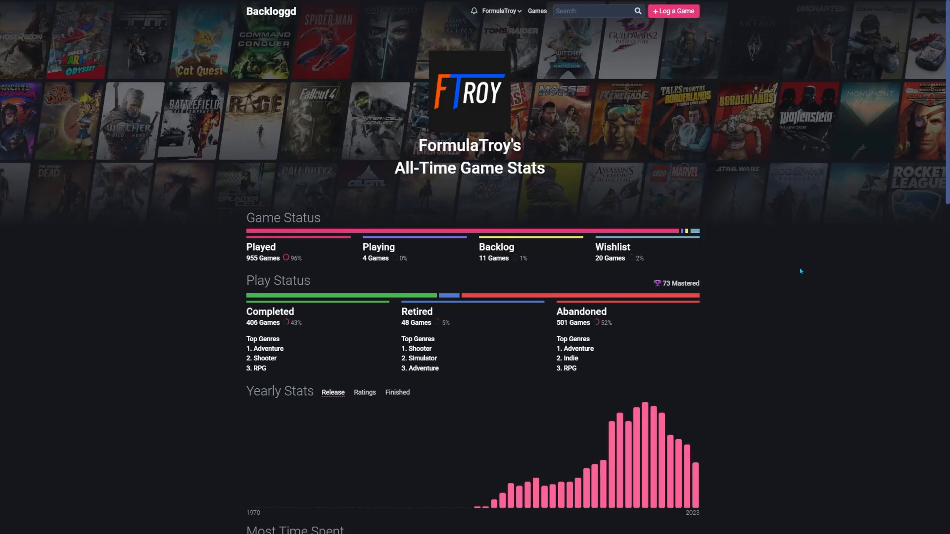
{"action": "mouse_move", "coordinate": [344, 336]}
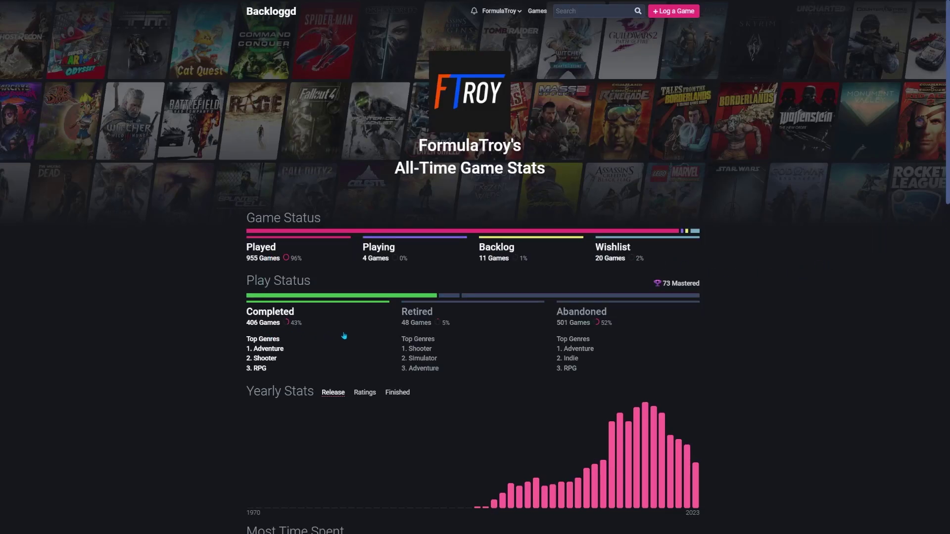
Step: Switch the Yearly Stats chart to Ratings, then Finished, and review the stats breakdowns
{"action": "scroll", "scroll_direction": "down", "scroll_amount": 3}
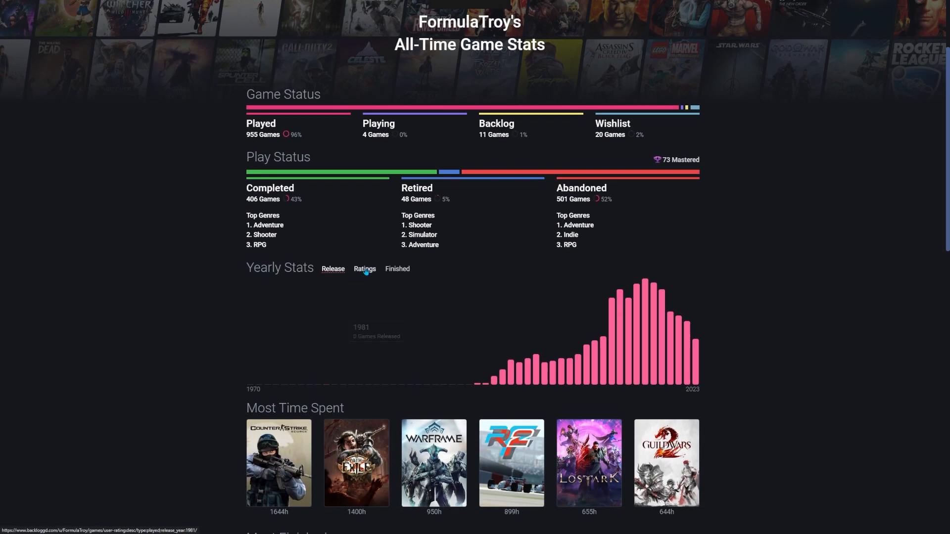
{"action": "left_click", "coordinate": [364, 269]}
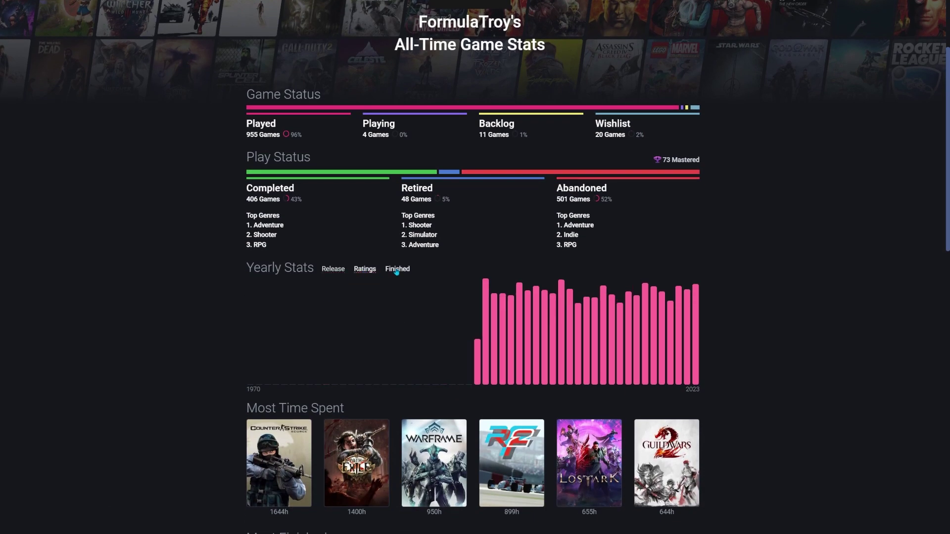
{"action": "left_click", "coordinate": [397, 270]}
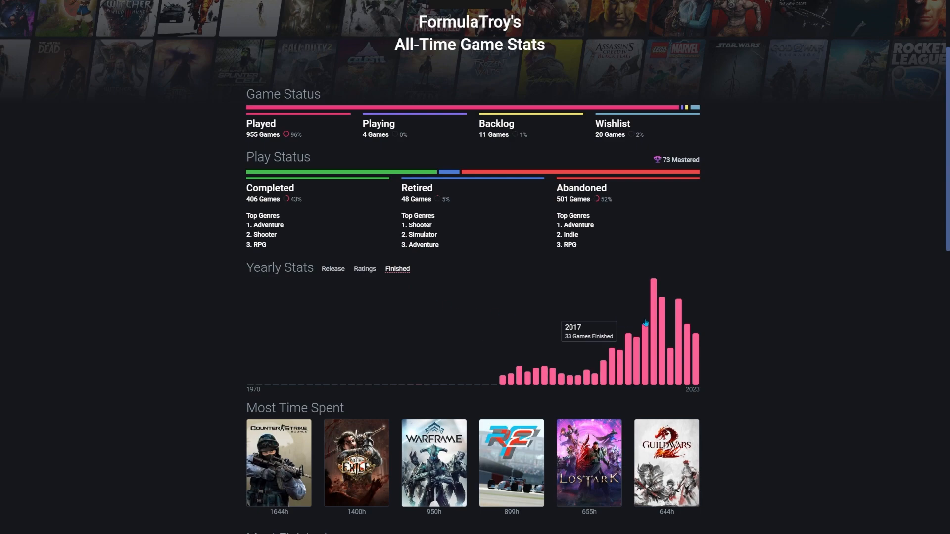
{"action": "scroll", "scroll_direction": "down", "scroll_amount": 3}
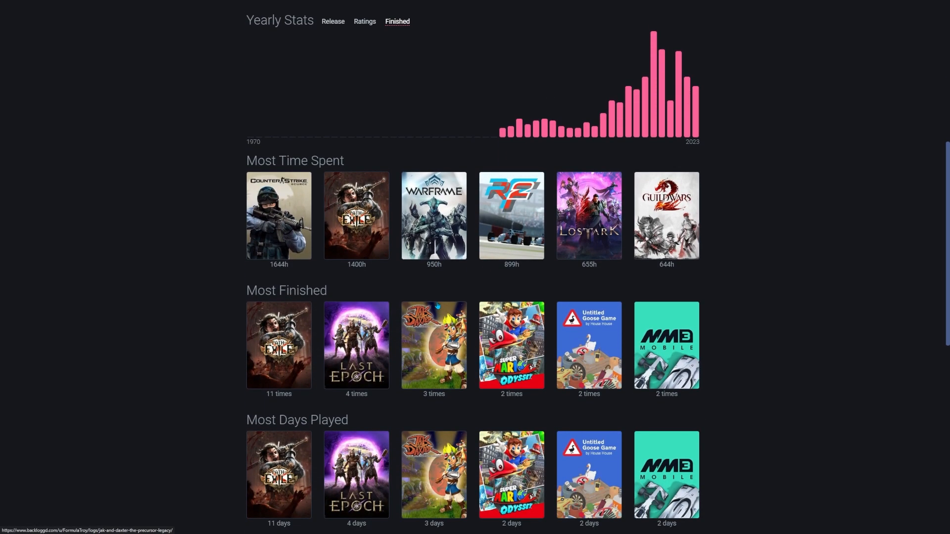
{"action": "scroll", "scroll_direction": "down", "scroll_amount": 3}
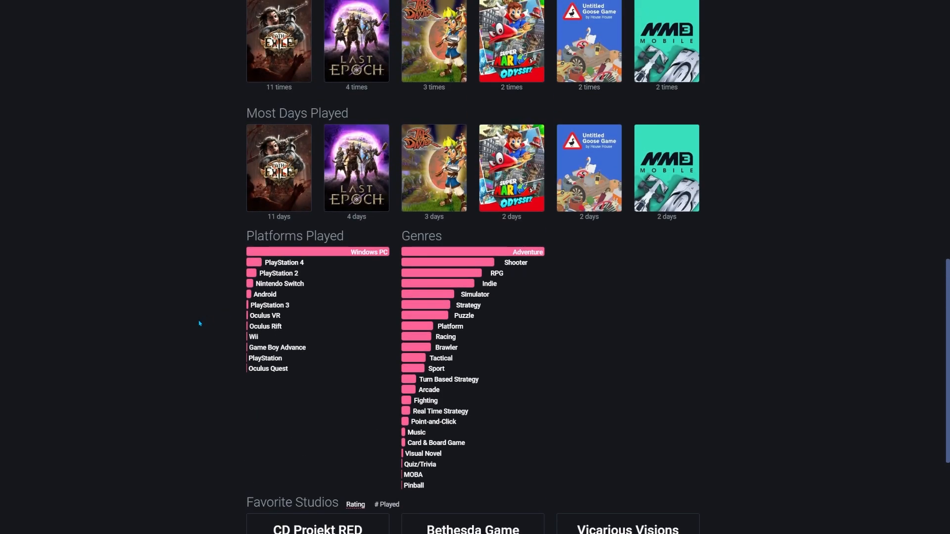
{"action": "scroll", "scroll_direction": "up", "scroll_amount": 3}
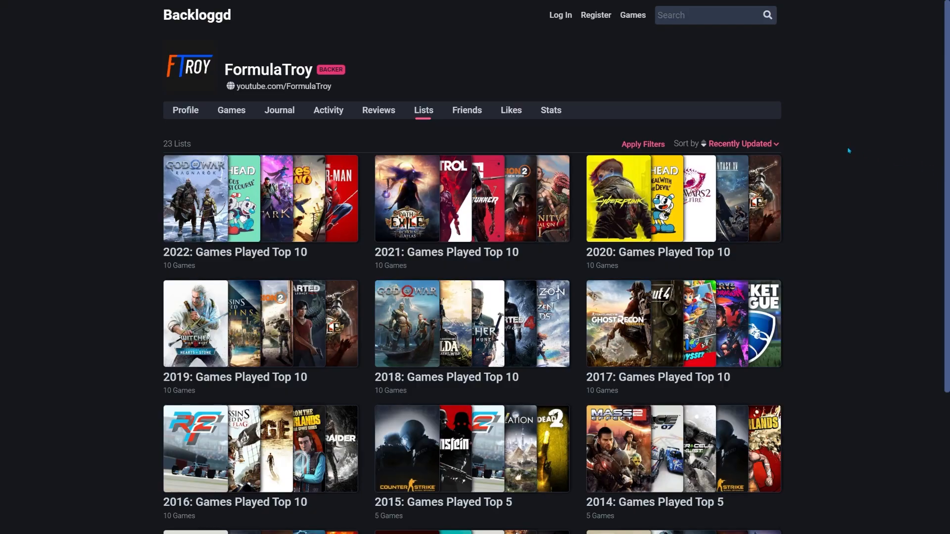
{"action": "mouse_move", "coordinate": [140, 229]}
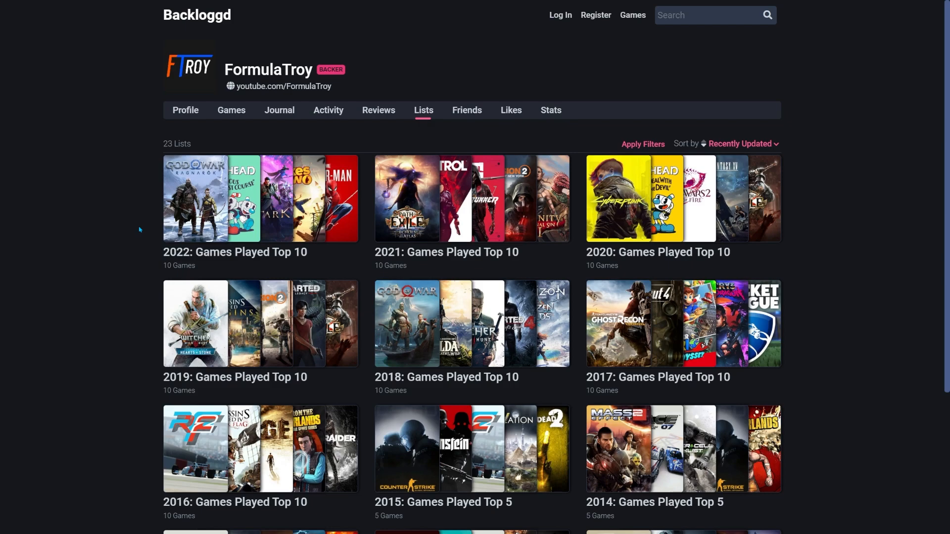
Step: View the 2022: Games Played Top 10 list and browse its ranked entries
{"action": "left_click", "coordinate": [234, 252]}
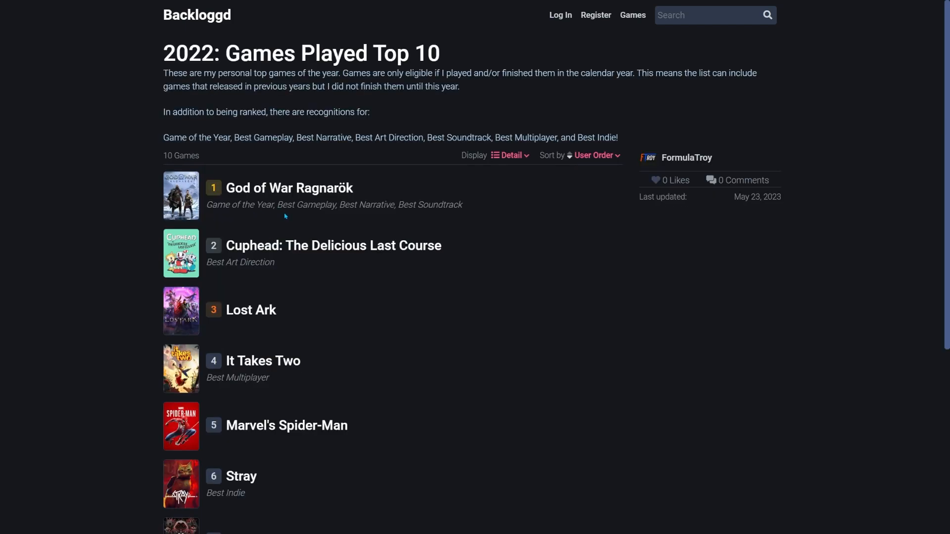
{"action": "scroll", "scroll_direction": "down", "scroll_amount": 3}
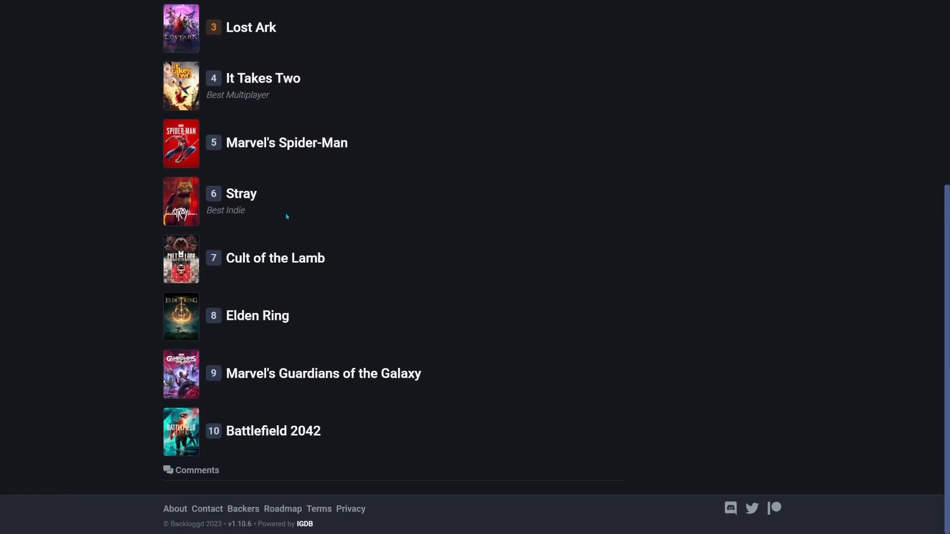
{"action": "scroll", "scroll_direction": "up", "scroll_amount": 3}
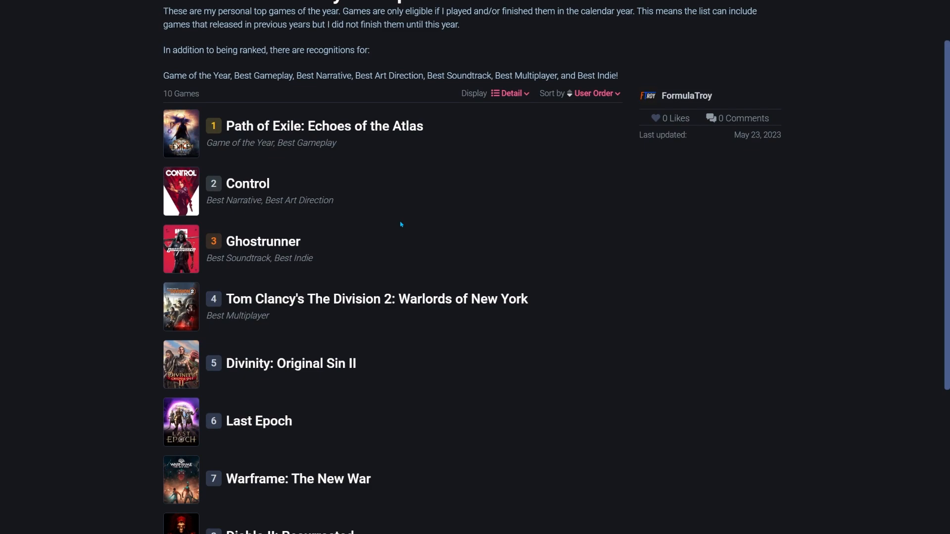
{"action": "scroll", "scroll_direction": "down", "scroll_amount": 3}
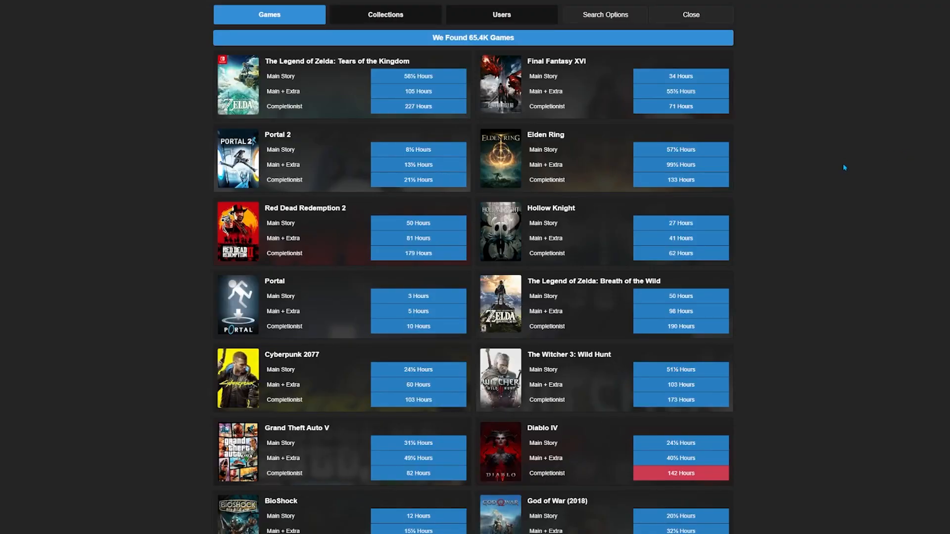
Step: Browse the 65.4K game results with main story, main + extra and completionist hours
{"action": "scroll", "scroll_direction": "down", "scroll_amount": 3}
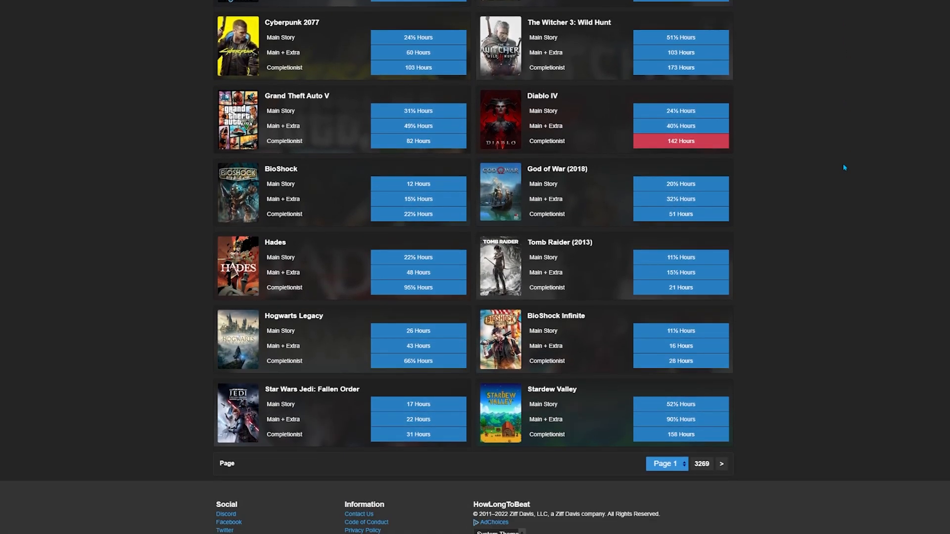
{"action": "scroll", "scroll_direction": "up", "scroll_amount": 3}
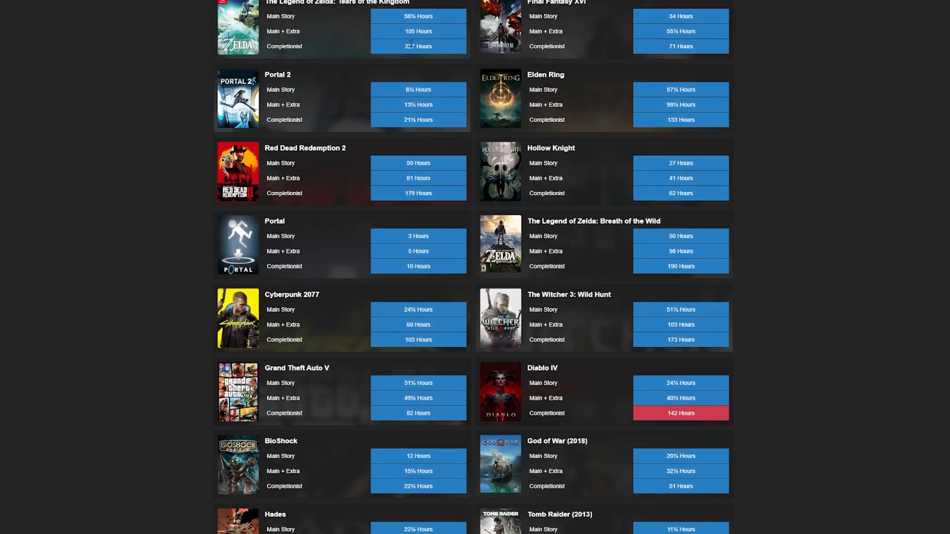
{"action": "left_click", "coordinate": [336, 2]}
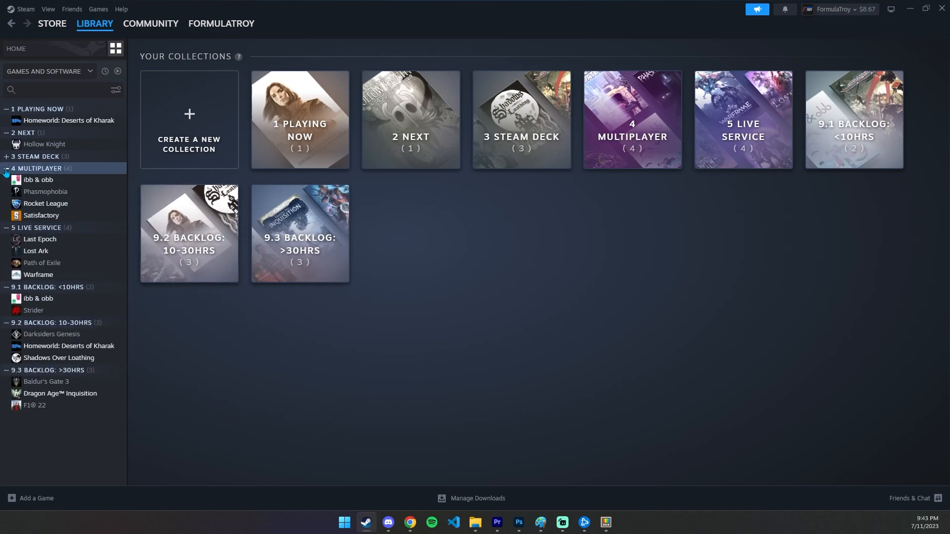
{"action": "mouse_move", "coordinate": [398, 215]}
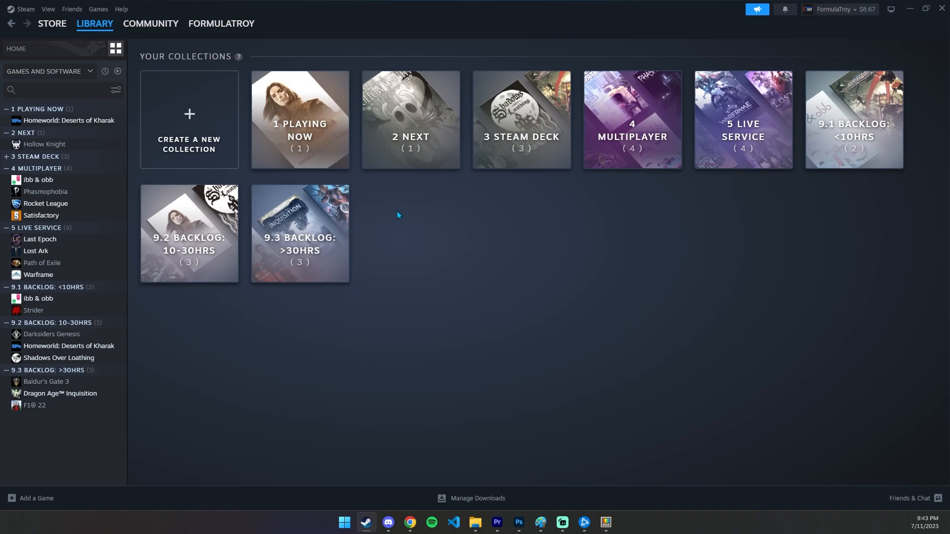
{"action": "mouse_move", "coordinate": [402, 218]}
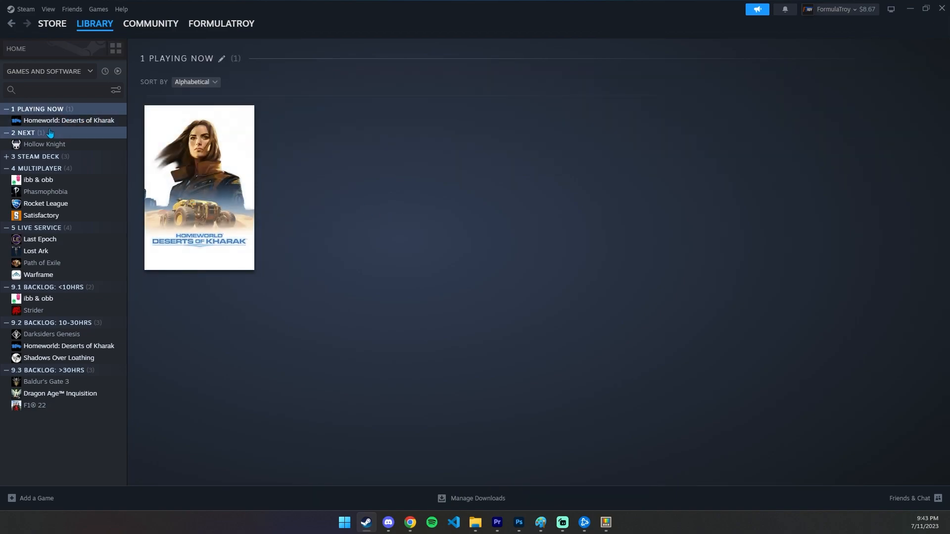
{"action": "left_click", "coordinate": [35, 168]}
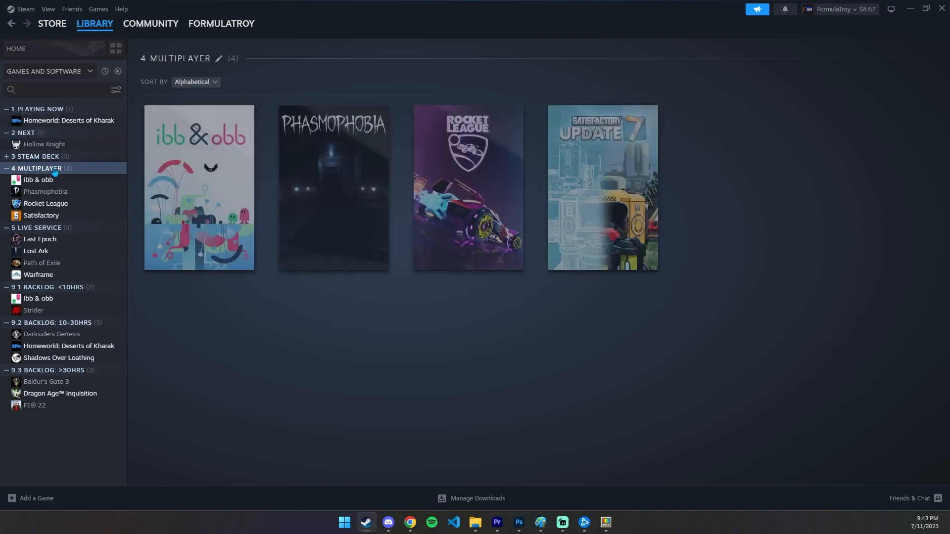
{"action": "left_click", "coordinate": [36, 228]}
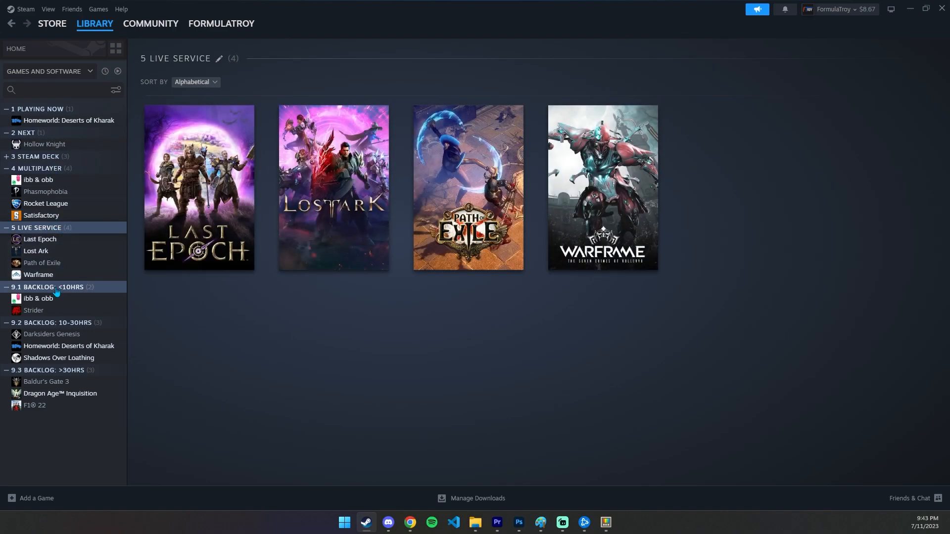
{"action": "left_click", "coordinate": [47, 322]}
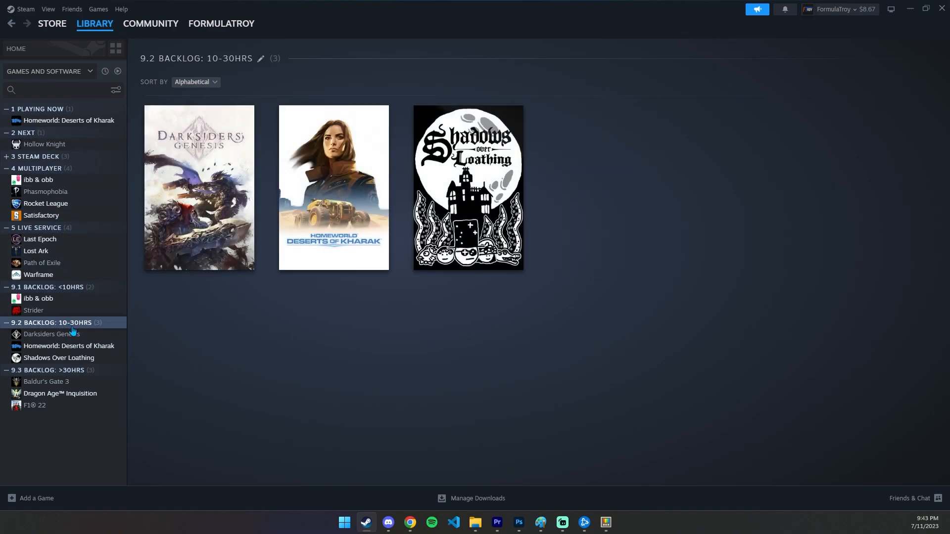
{"action": "left_click", "coordinate": [46, 370]}
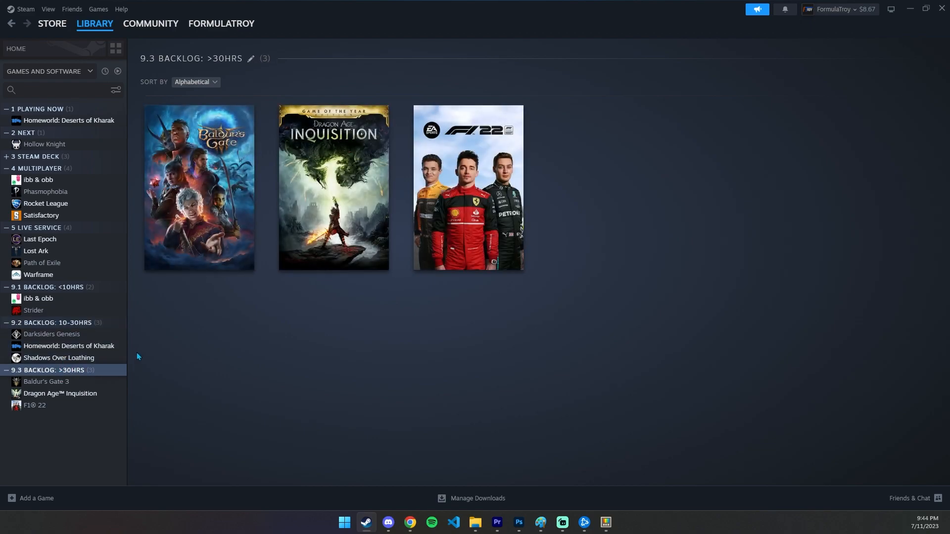
{"action": "mouse_move", "coordinate": [132, 55]}
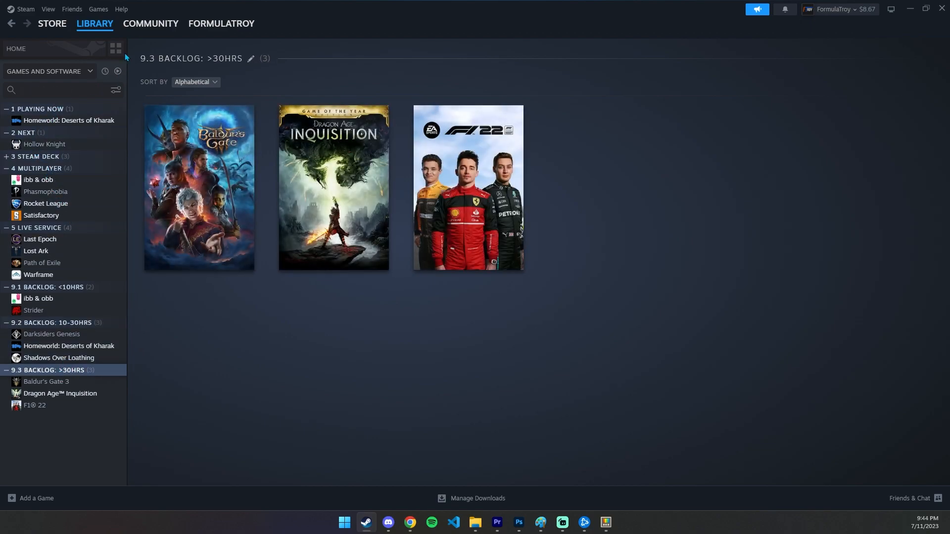
{"action": "left_click", "coordinate": [116, 47]}
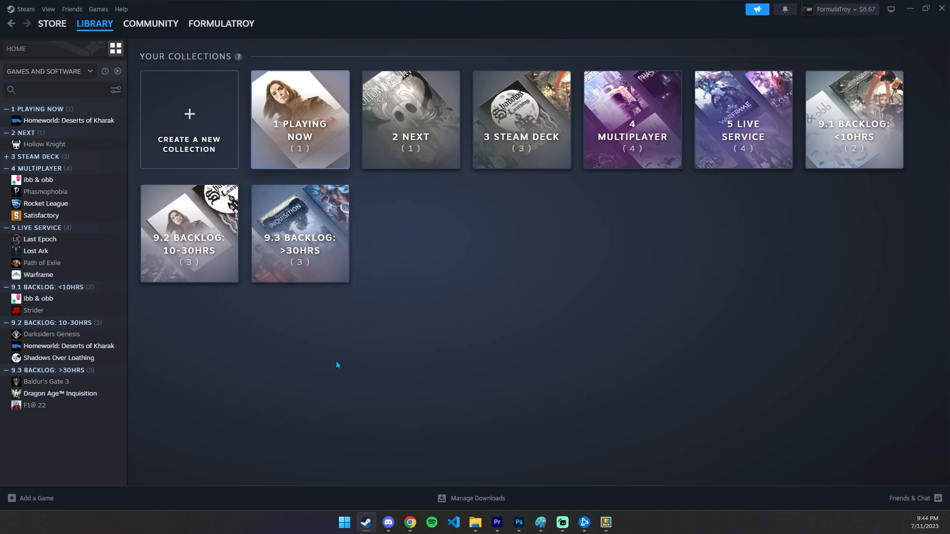